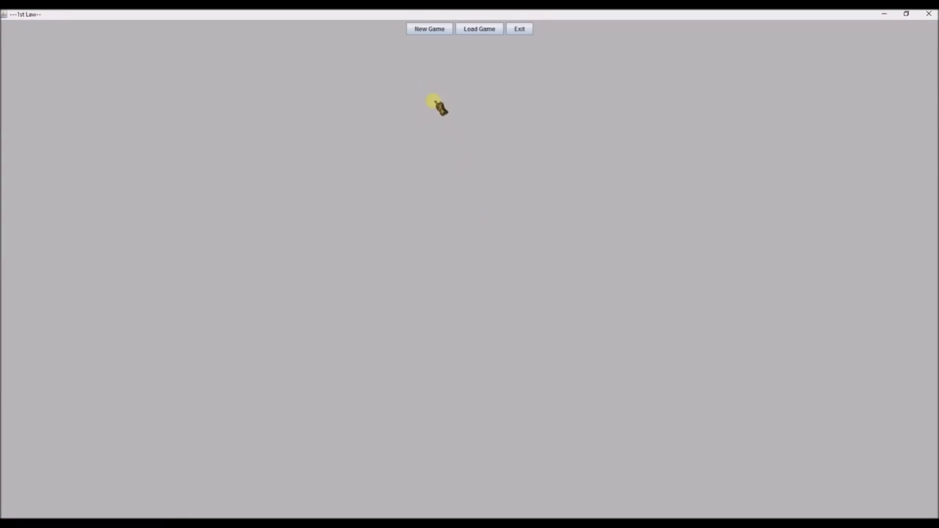
# Start a new game with leader Bob of Bobville as a Deamon Demigod on the Plains.
pyautogui.click(429, 28)
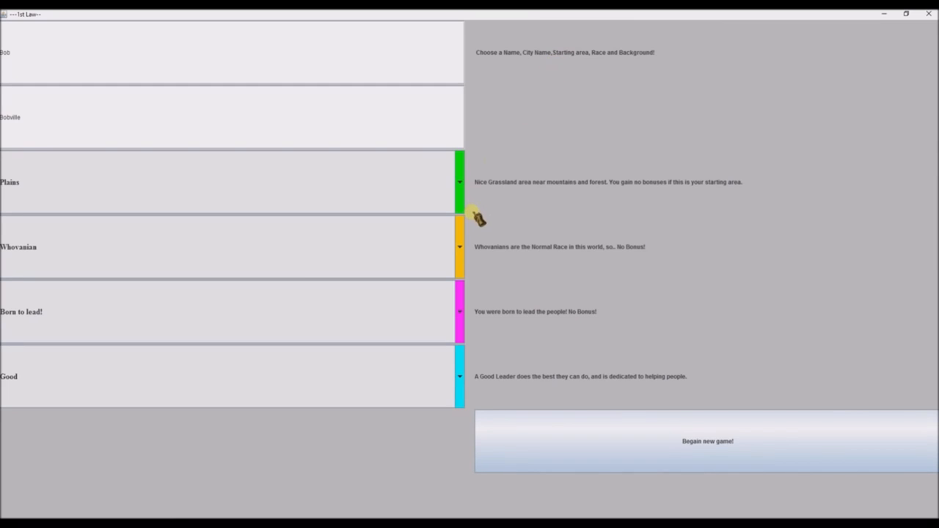
pyautogui.click(460, 246)
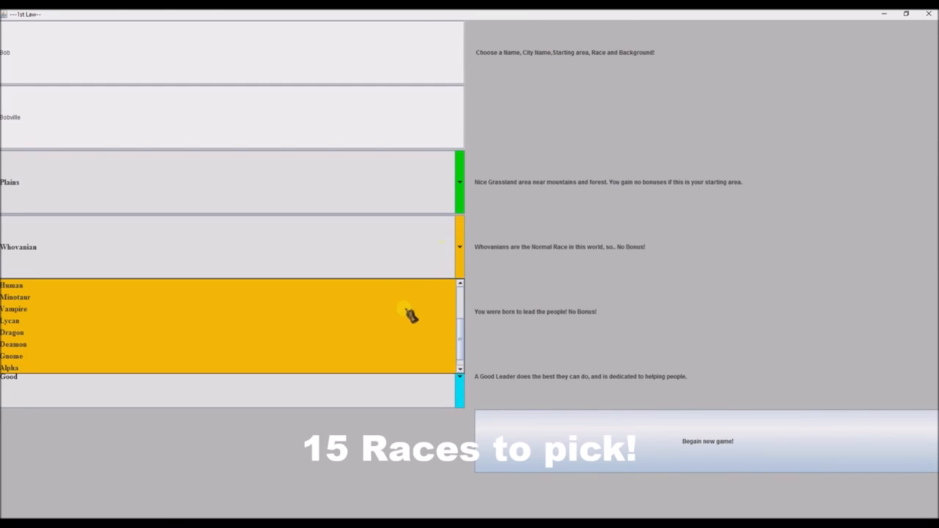
pyautogui.click(13, 344)
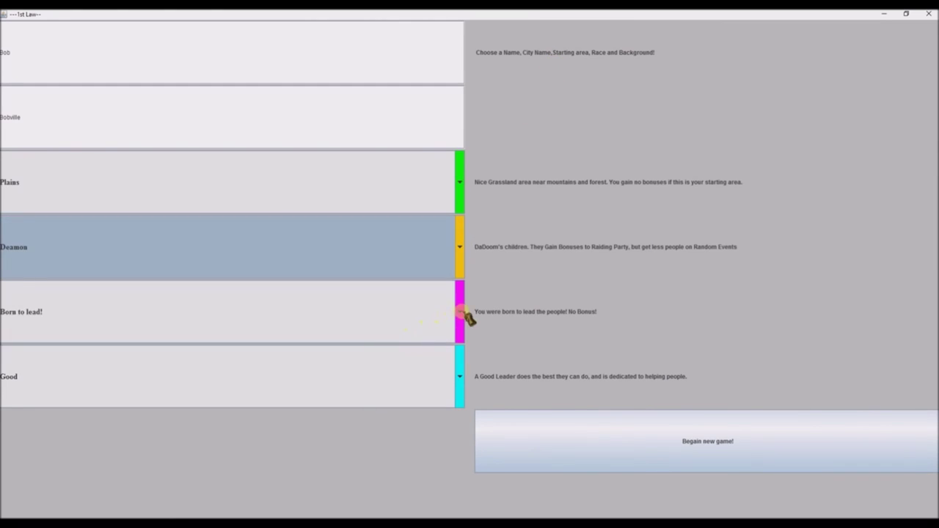
pyautogui.click(460, 376)
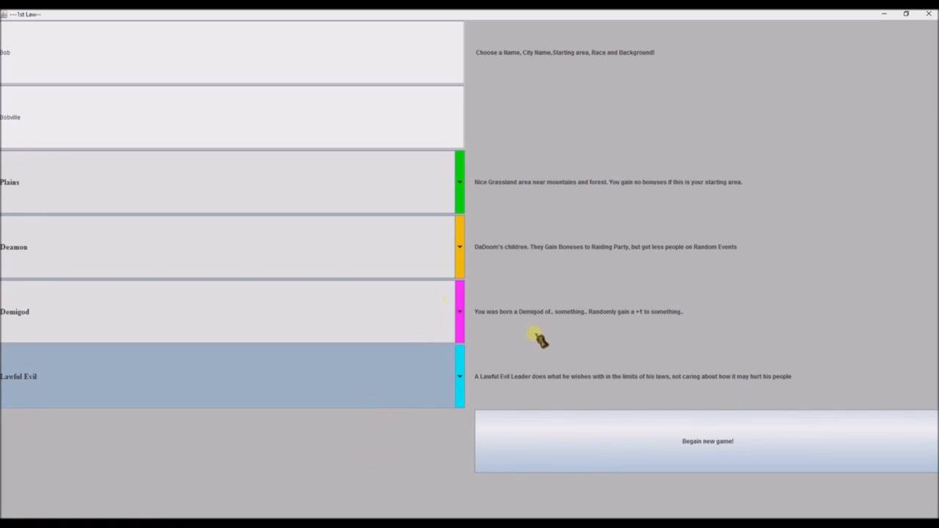
# Begin the game, pass the story intro, and check Bobville's town status of 10 people.
pyautogui.click(706, 440)
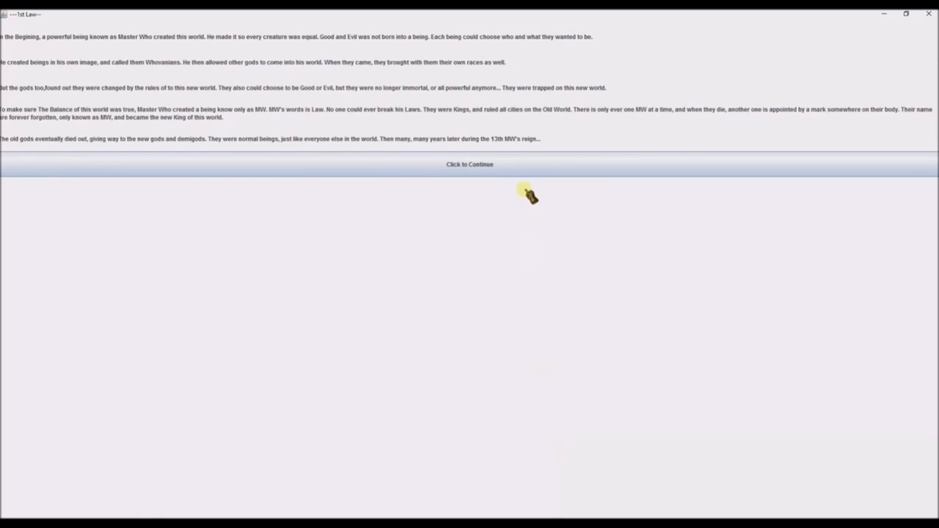
pyautogui.click(469, 164)
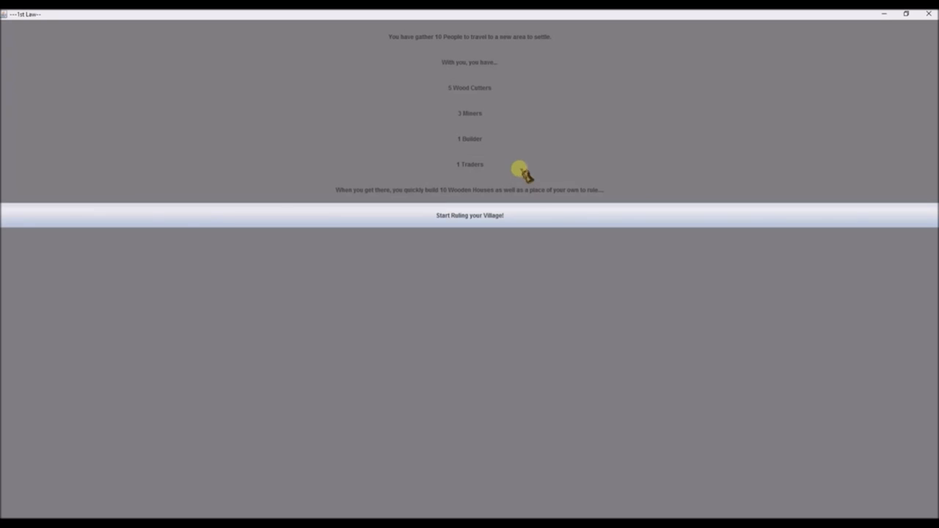
pyautogui.click(469, 215)
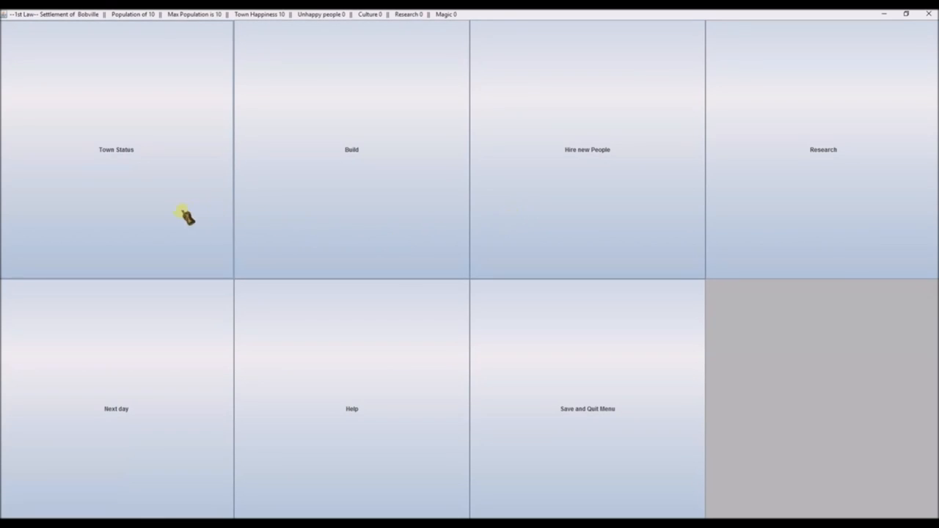
pyautogui.click(116, 150)
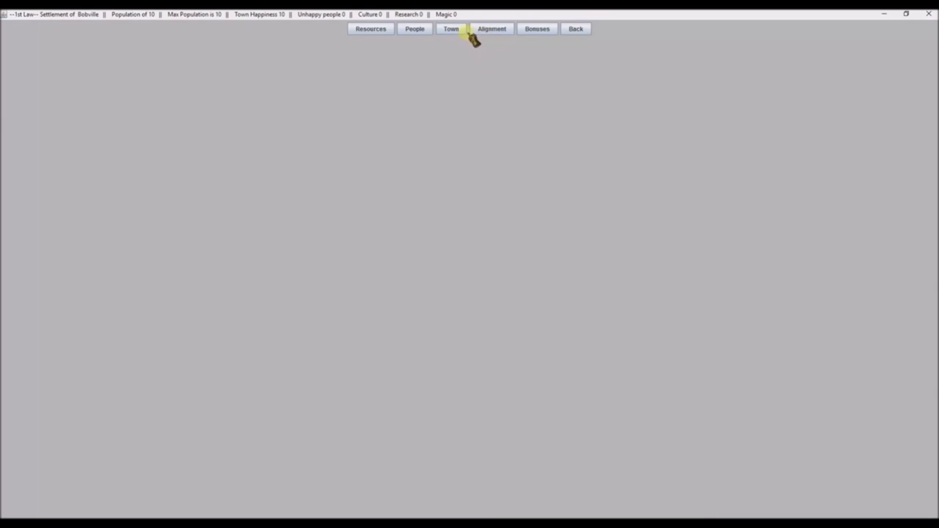
pyautogui.click(413, 28)
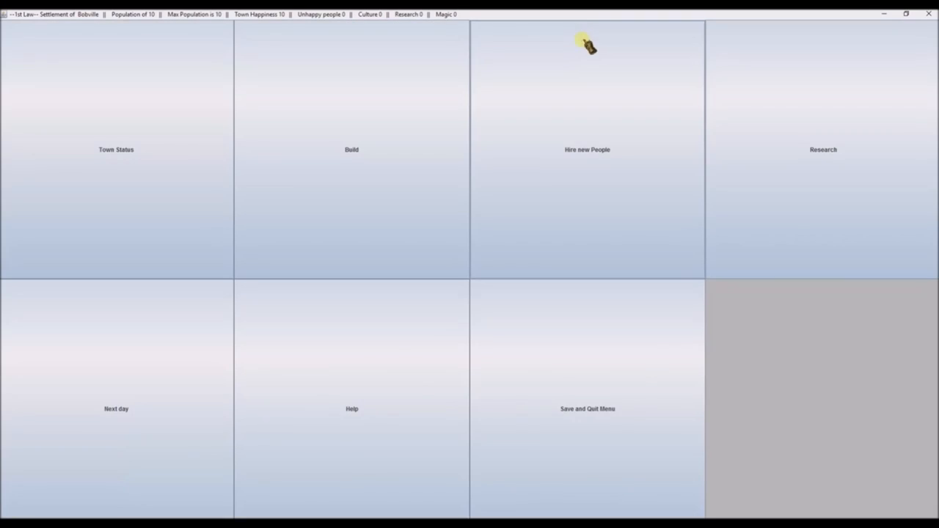
# Advance Bobville to day 2, then scroll the build list and pick a building.
pyautogui.click(116, 408)
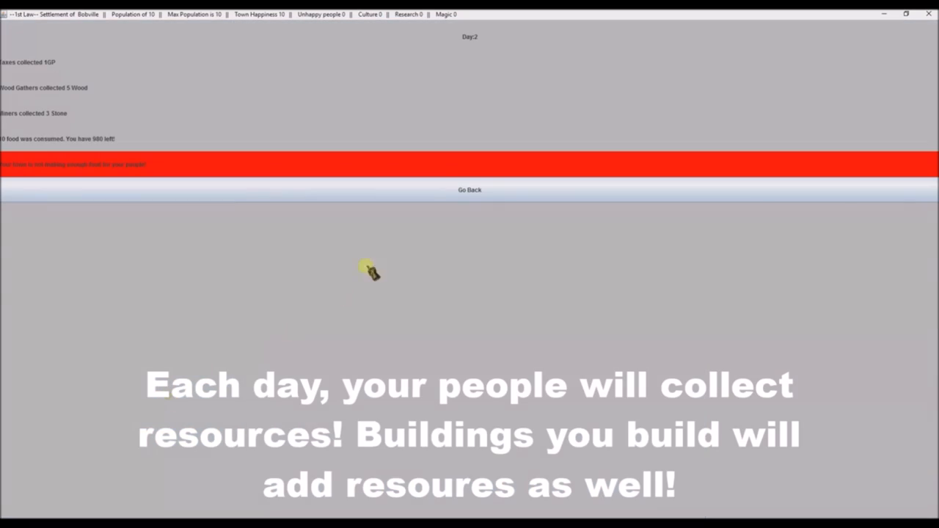
pyautogui.click(469, 190)
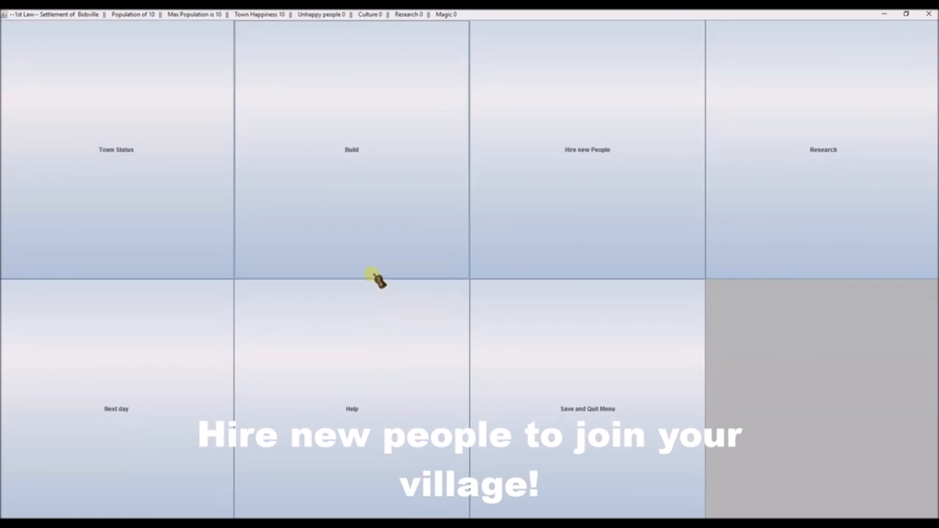
pyautogui.click(351, 150)
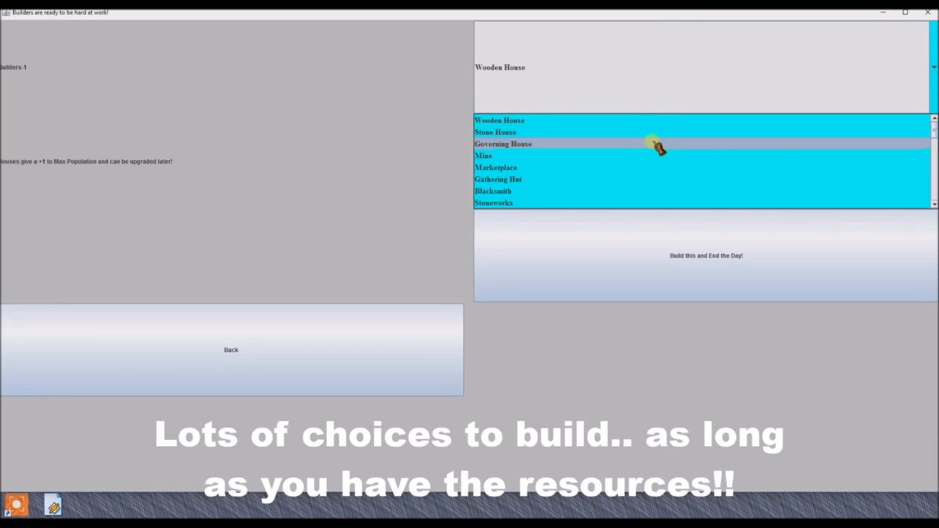
pyautogui.scroll(-3)
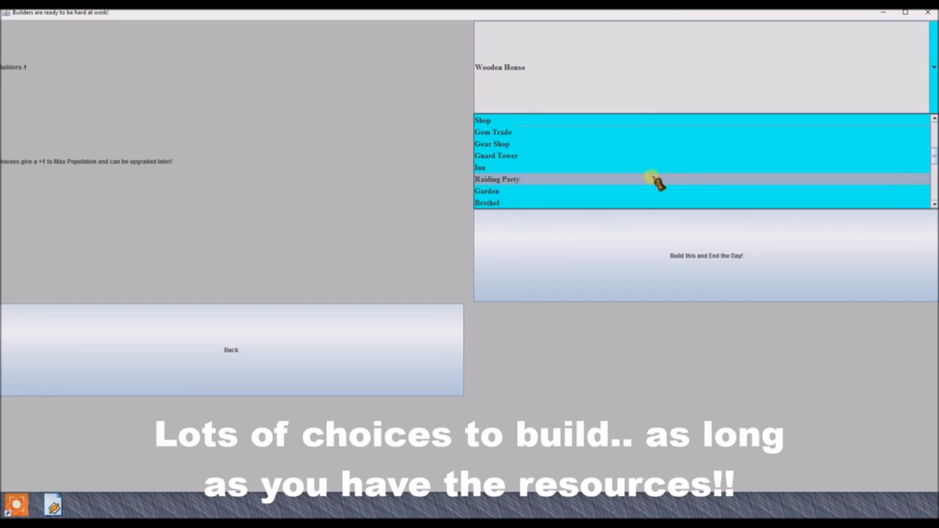
pyautogui.scroll(-3)
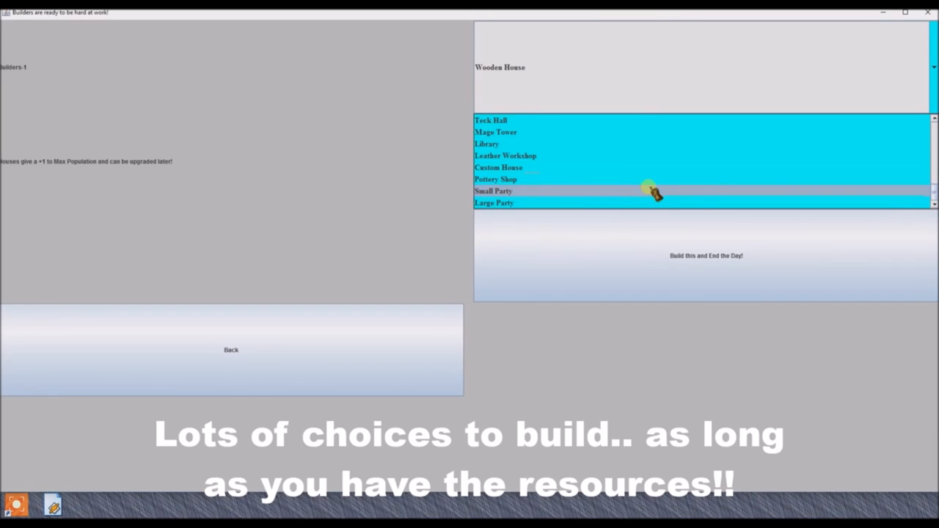
pyautogui.click(705, 255)
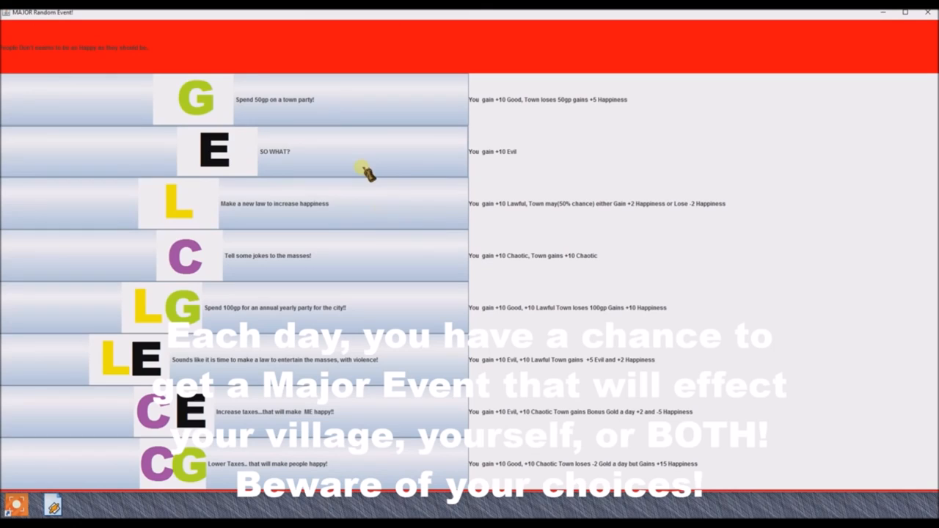
pyautogui.moveTo(426, 312)
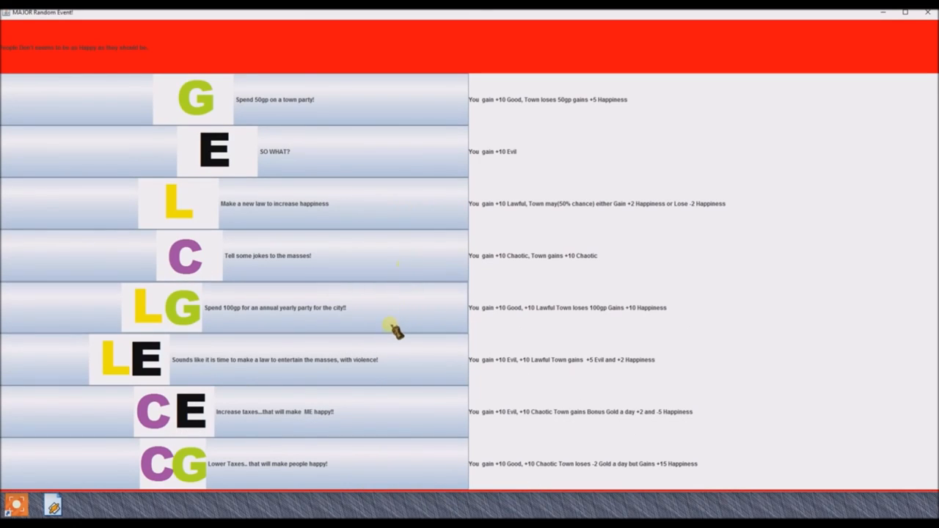
pyautogui.moveTo(392, 366)
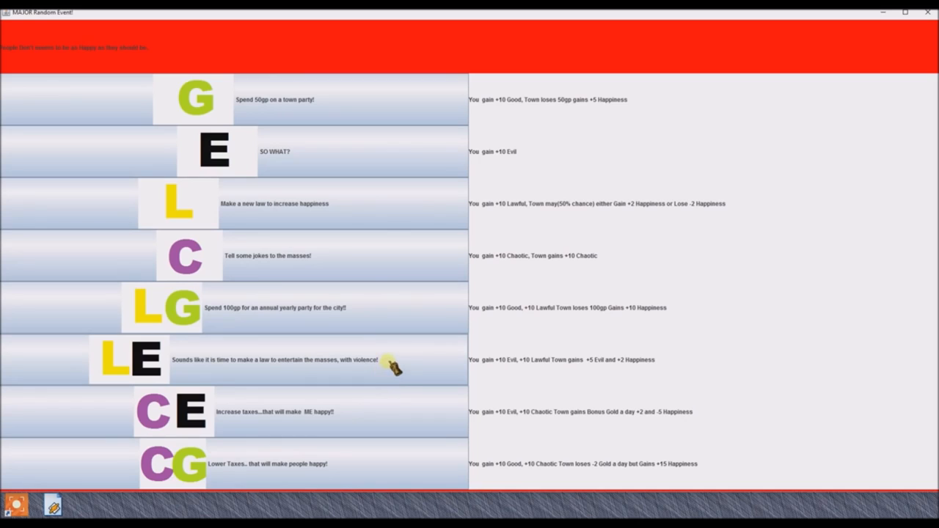
# Choose the Lawful Evil law allowing violent street entertainment, gaining 2 Happiness.
pyautogui.click(272, 360)
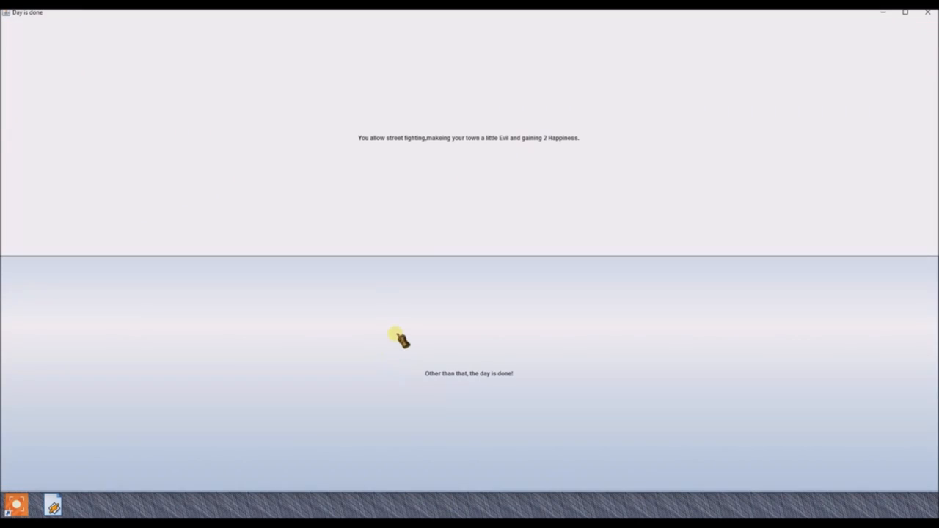
pyautogui.moveTo(405, 332)
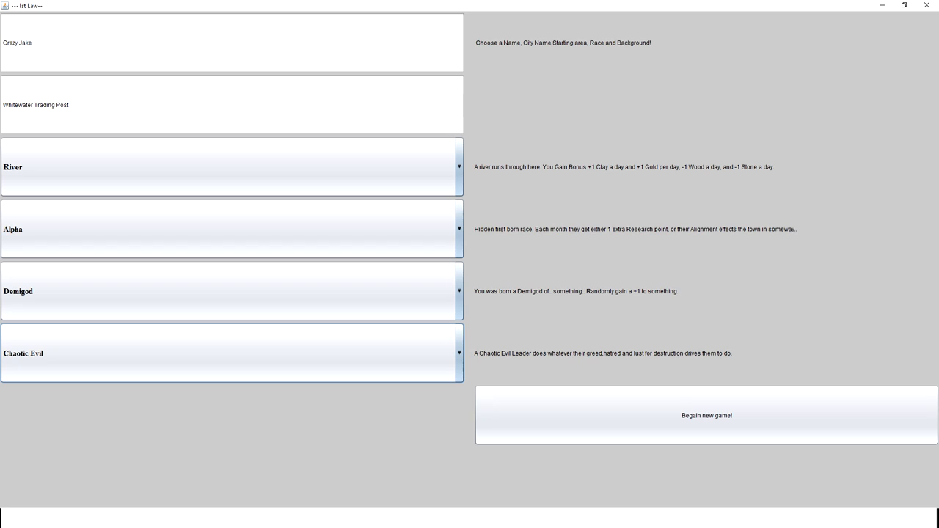
# Begin the new River game as Crazy Jake, a Chaotic Evil Alpha Demigod.
pyautogui.click(706, 415)
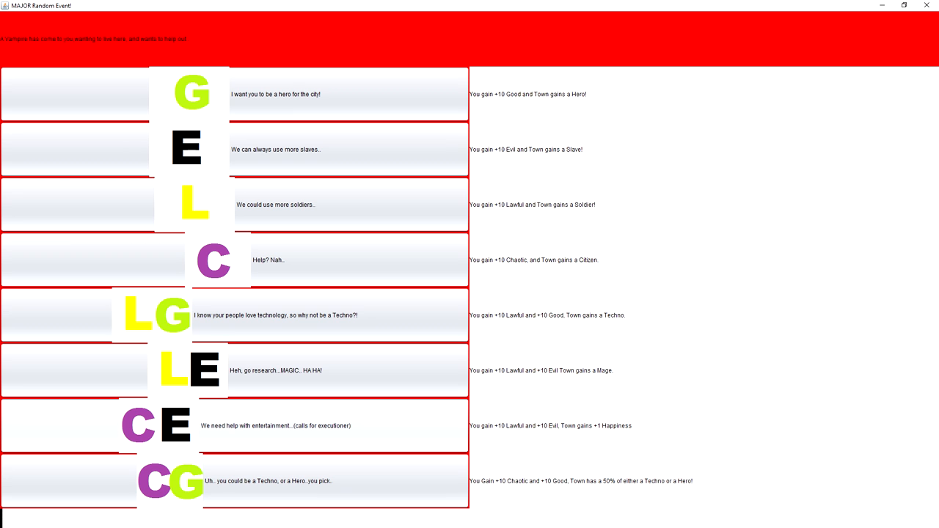